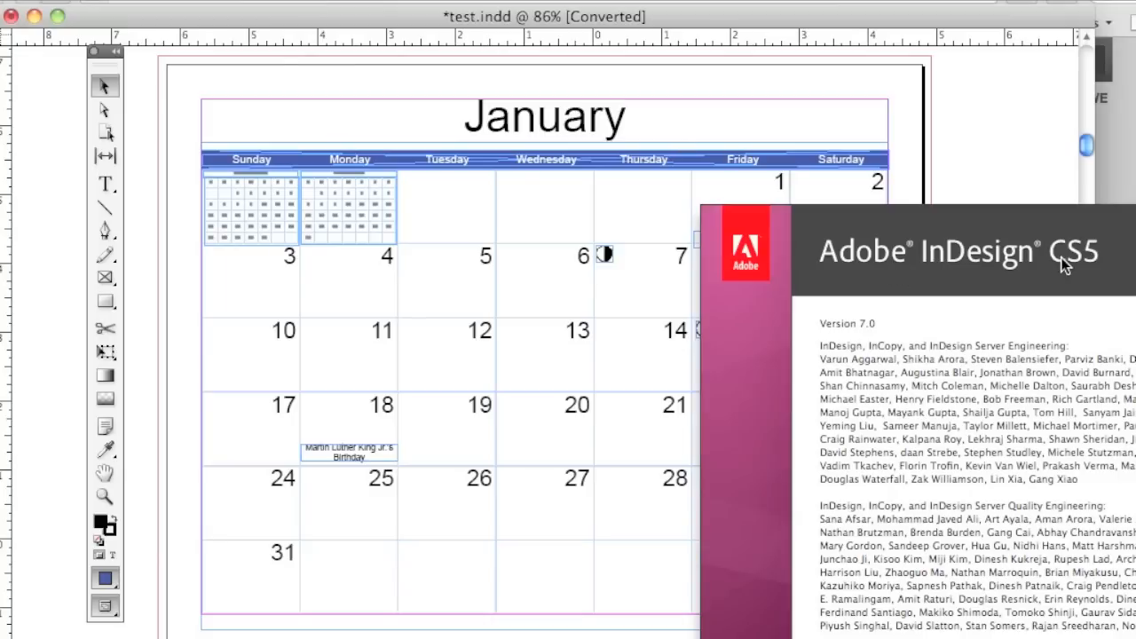
pyautogui.moveTo(1052, 265)
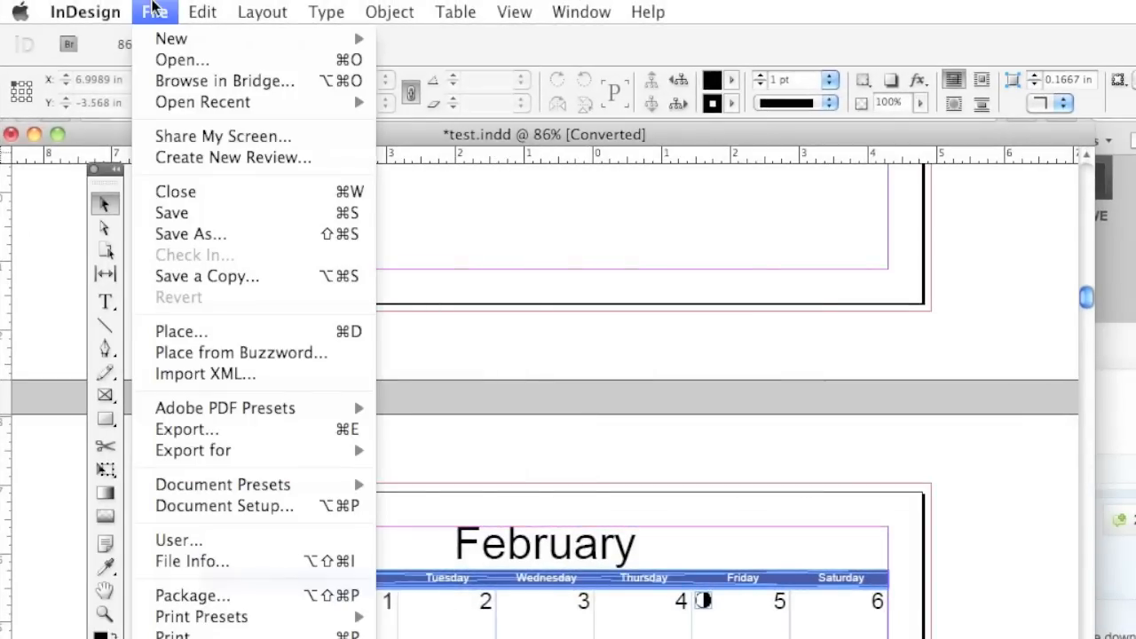
pyautogui.moveTo(204, 346)
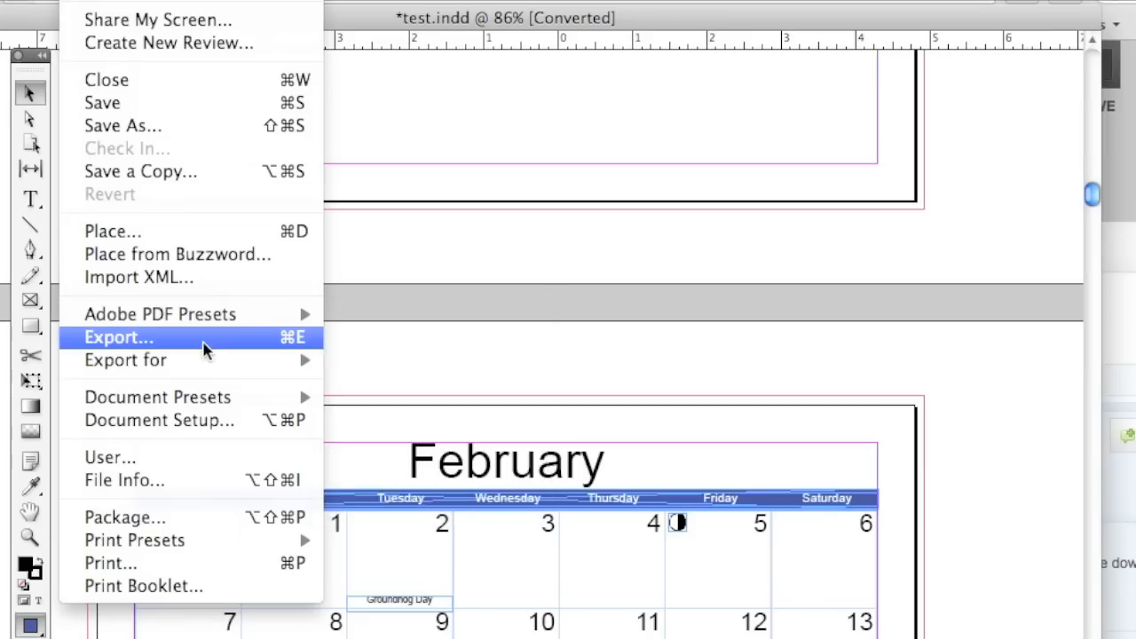
# Export the calendar as InDesign Markup (IDML) named 2009calendar.idml into Documents.
pyautogui.click(117, 337)
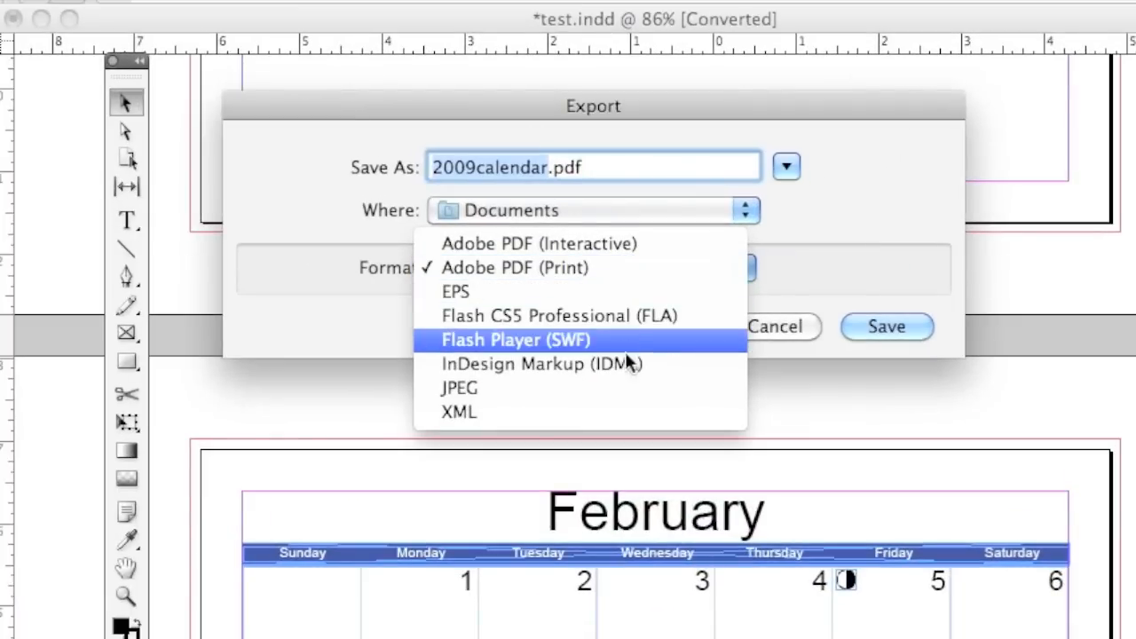
pyautogui.moveTo(628, 375)
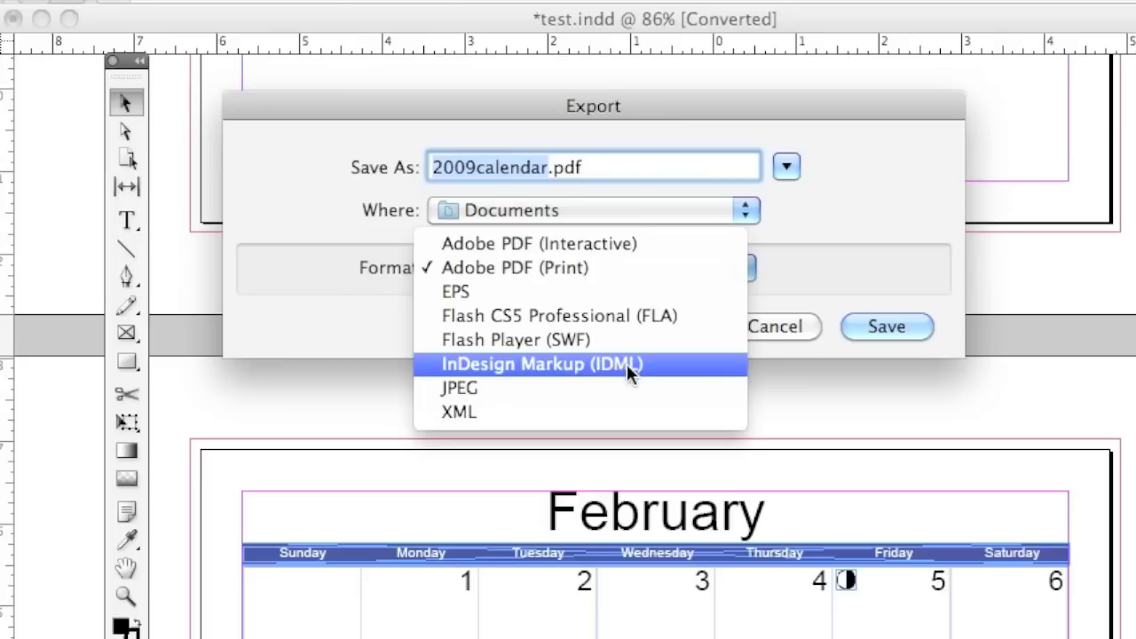
pyautogui.click(539, 364)
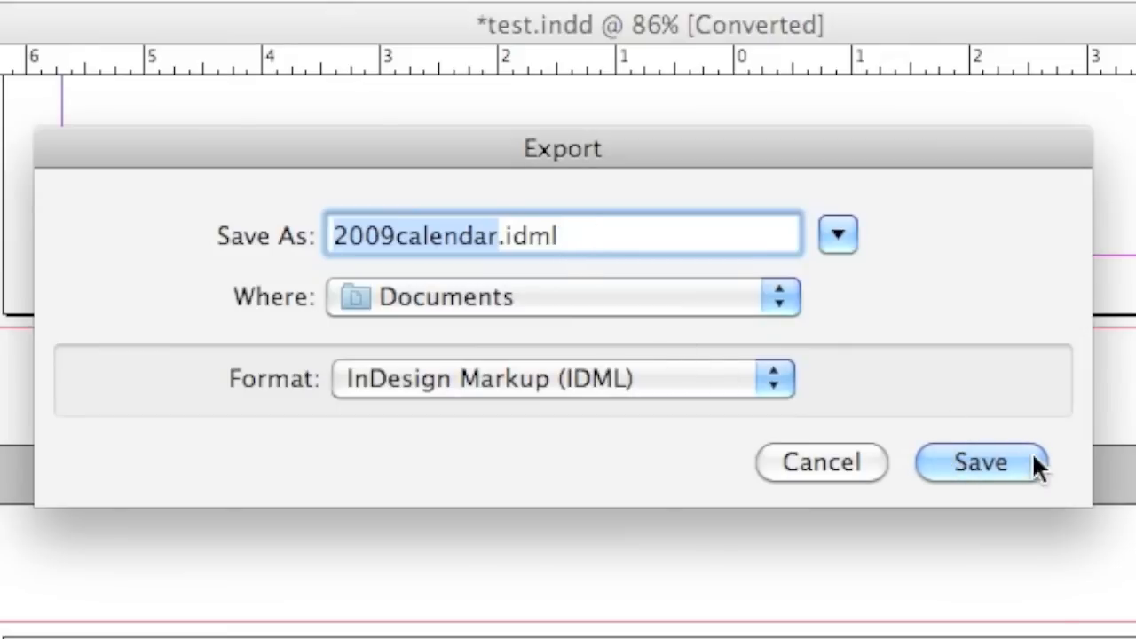
pyautogui.click(976, 462)
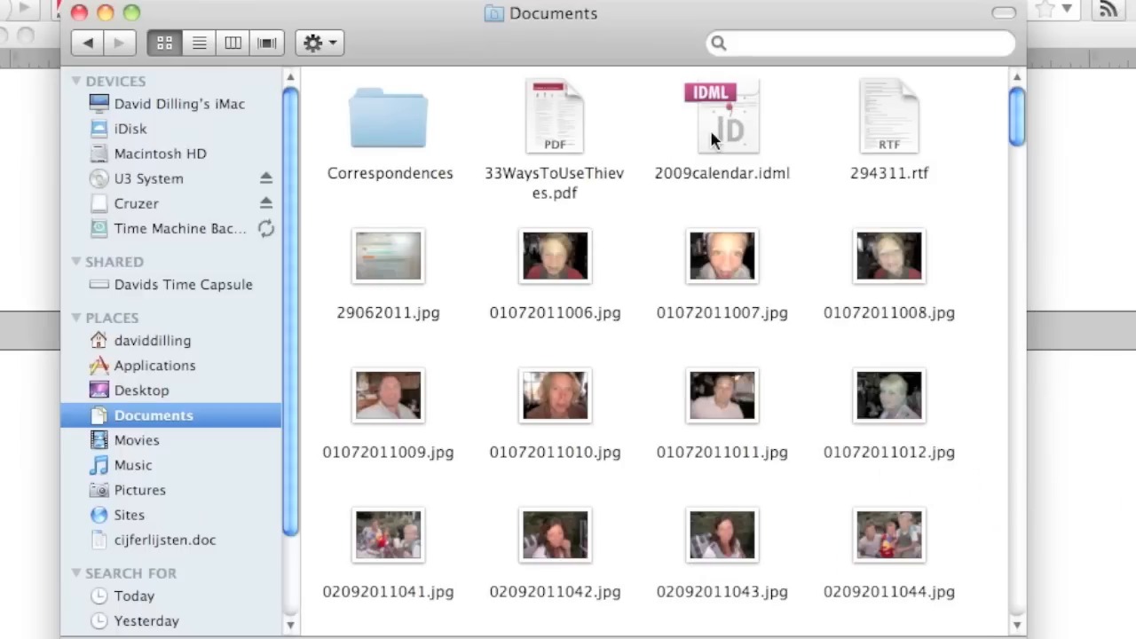
# Select the exported 2009calendar.idml file in Finder's Documents folder.
pyautogui.click(724, 116)
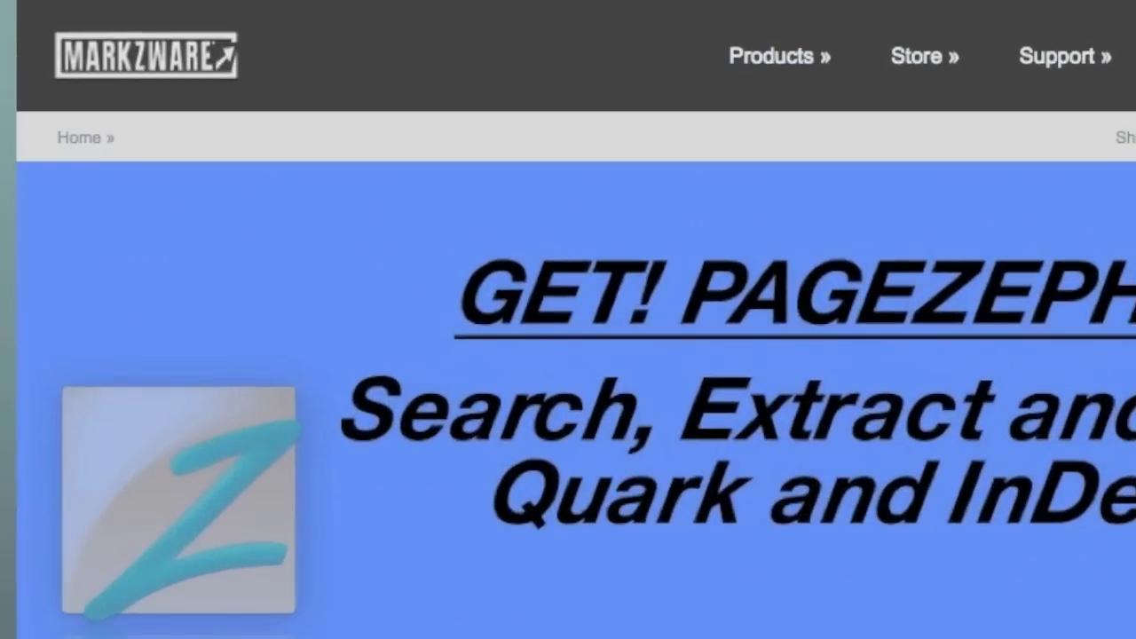
# Scroll down the Markzware PageZephyr product page.
pyautogui.scroll(-3)
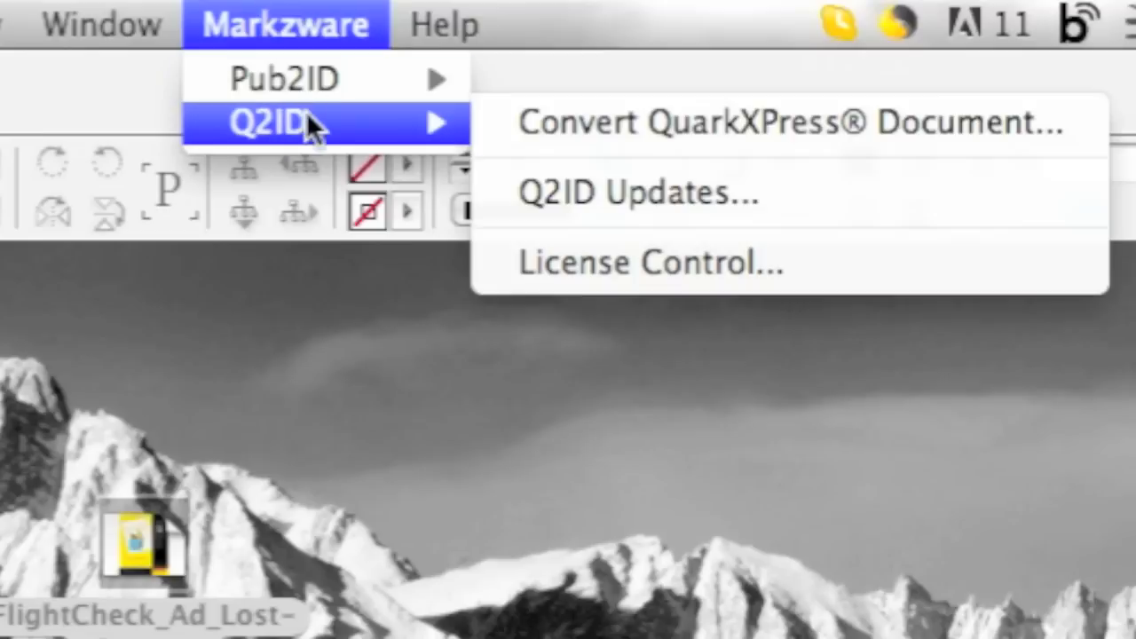
# Choose Convert QuarkXPress Document from the Markzware Q2ID menu.
pyautogui.click(781, 123)
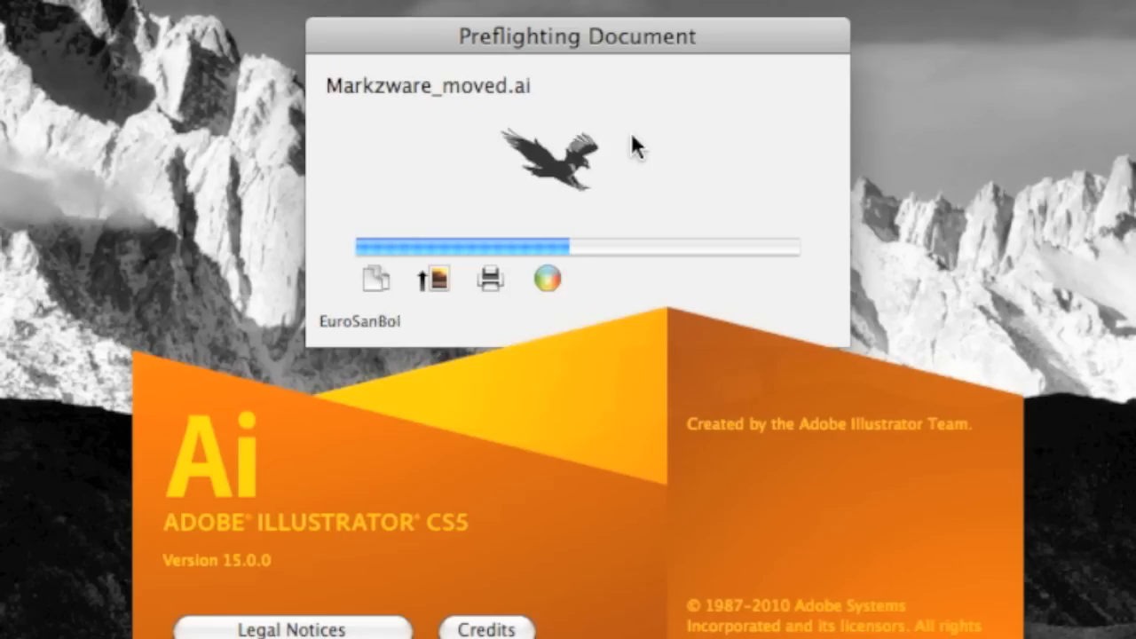